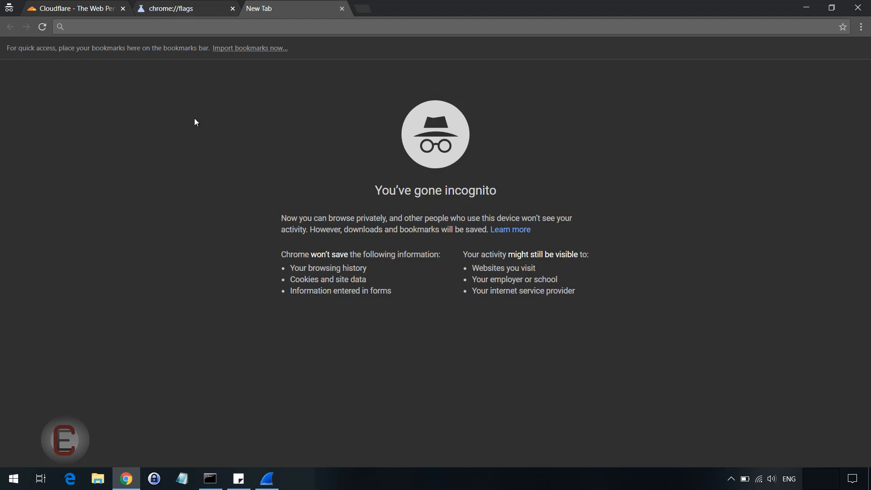
pyautogui.moveTo(339, 96)
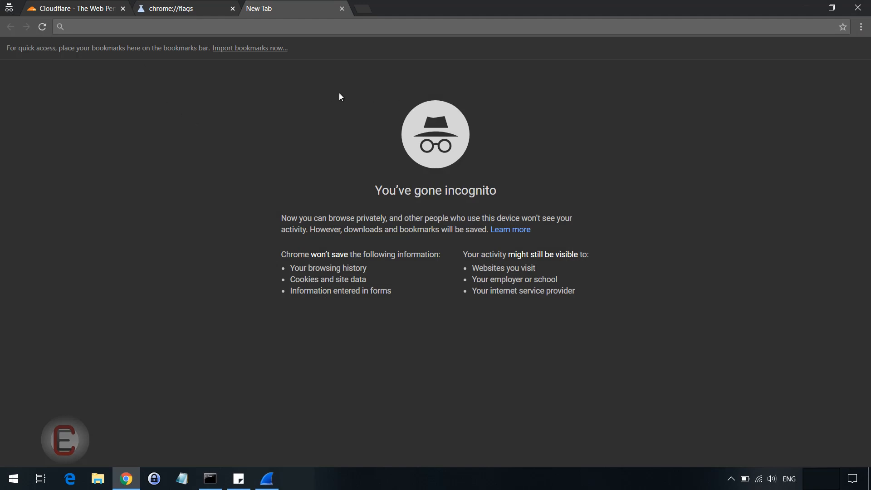
pyautogui.moveTo(362, 273)
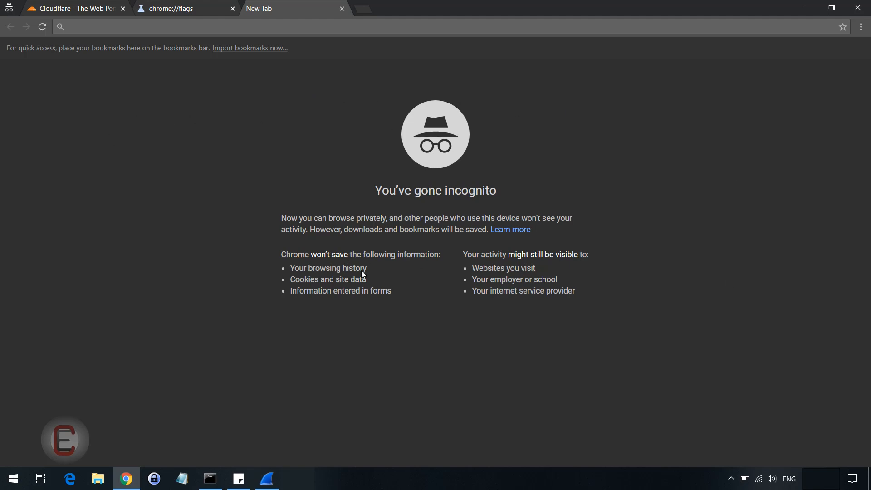
# - Find the TLS 1.3 flag on chrome://flags and reset it from Enabled (Draft 23) to Default
pyautogui.click(183, 8)
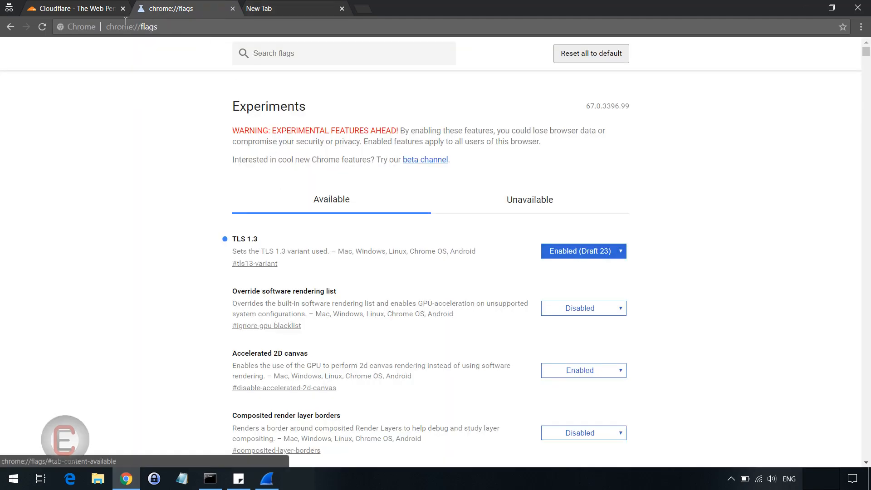
pyautogui.click(132, 26)
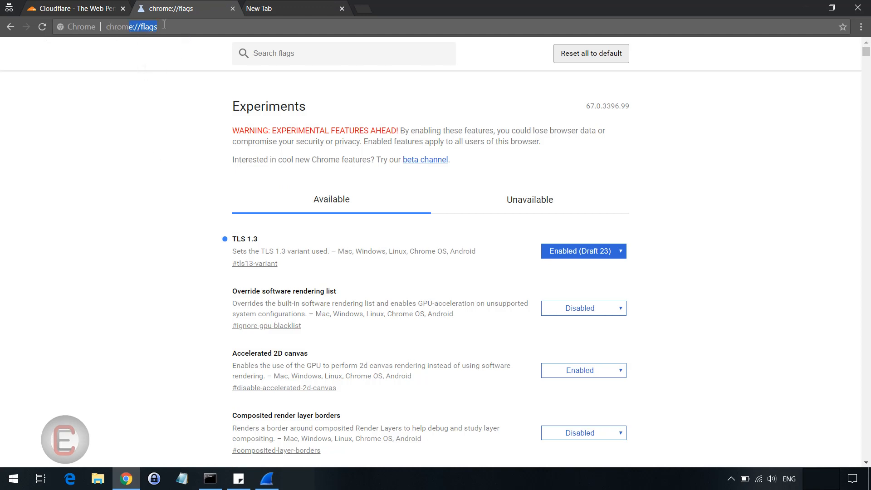
pyautogui.click(138, 144)
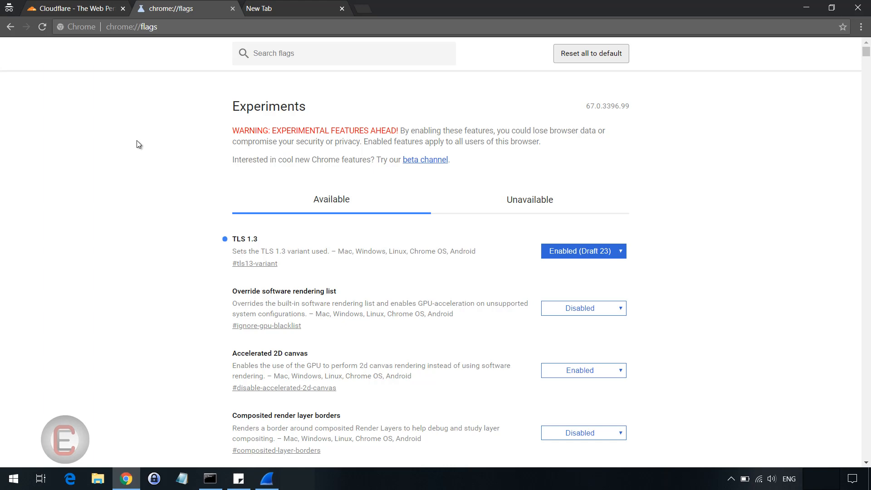
pyautogui.click(582, 250)
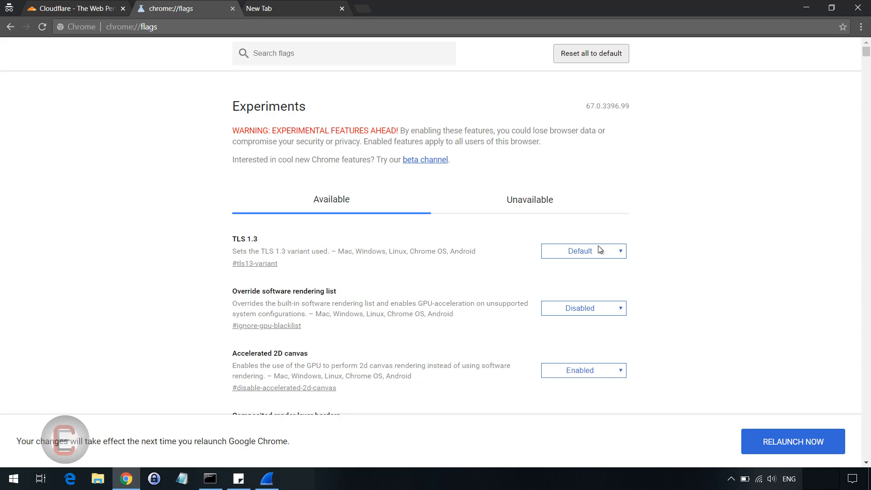
pyautogui.moveTo(598, 261)
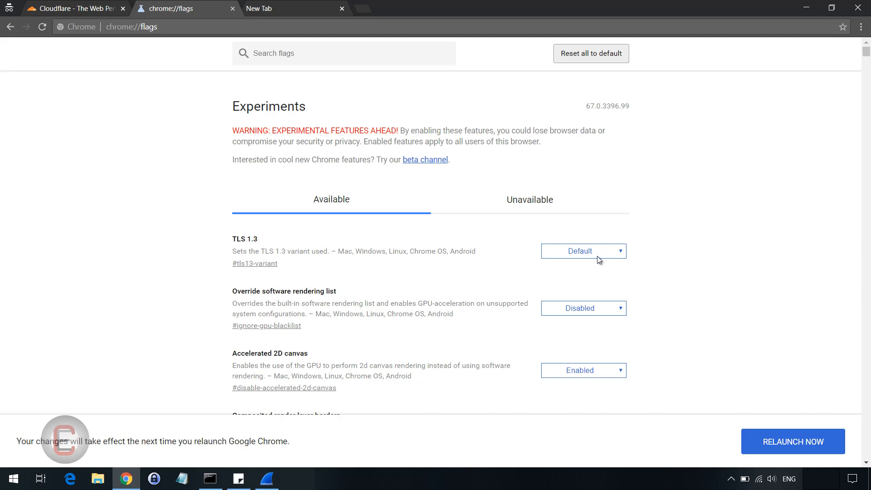
pyautogui.moveTo(612, 257)
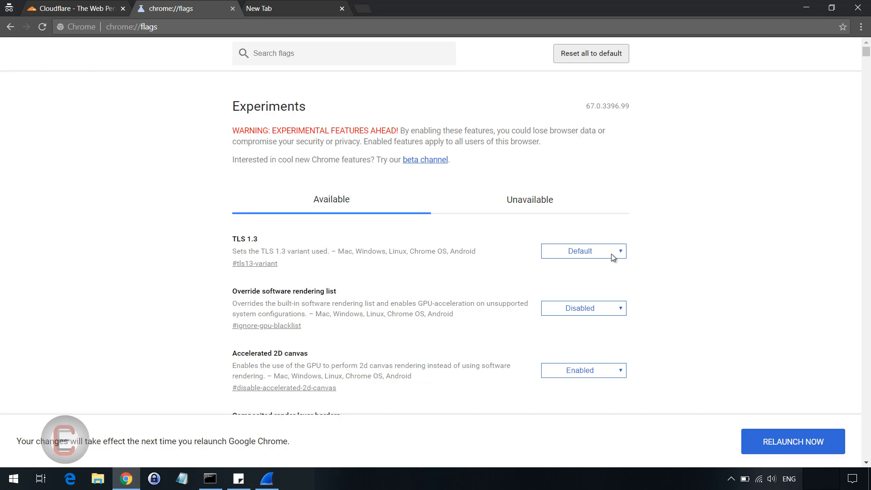
# - Set the TLS 1.3 flag to Enabled (Draft 23) and relaunch Chrome to apply it
pyautogui.click(582, 250)
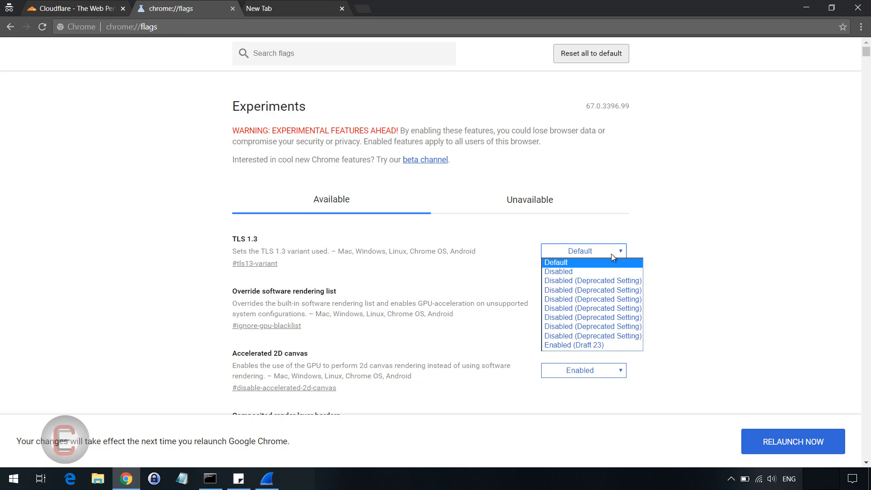
pyautogui.moveTo(553, 345)
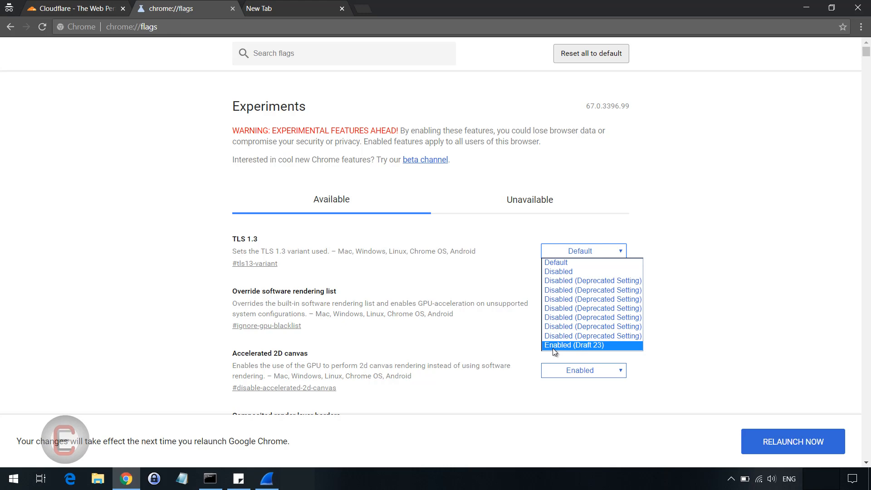
pyautogui.moveTo(595, 352)
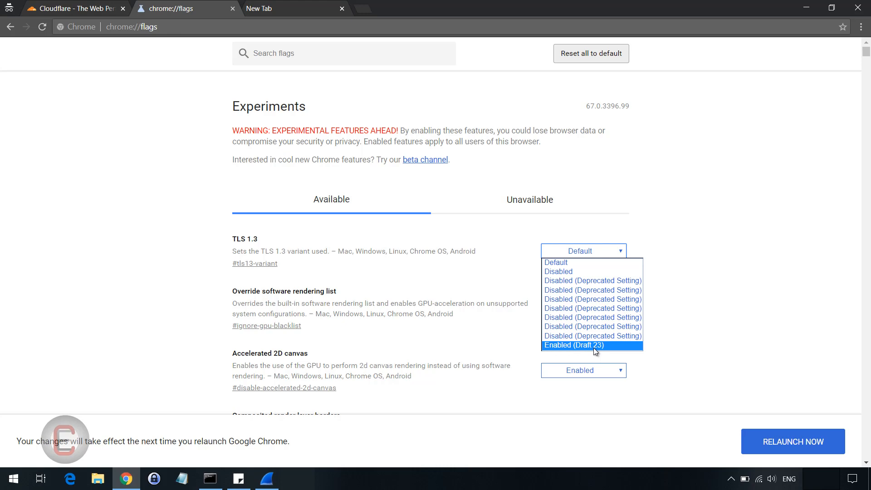
pyautogui.click(575, 344)
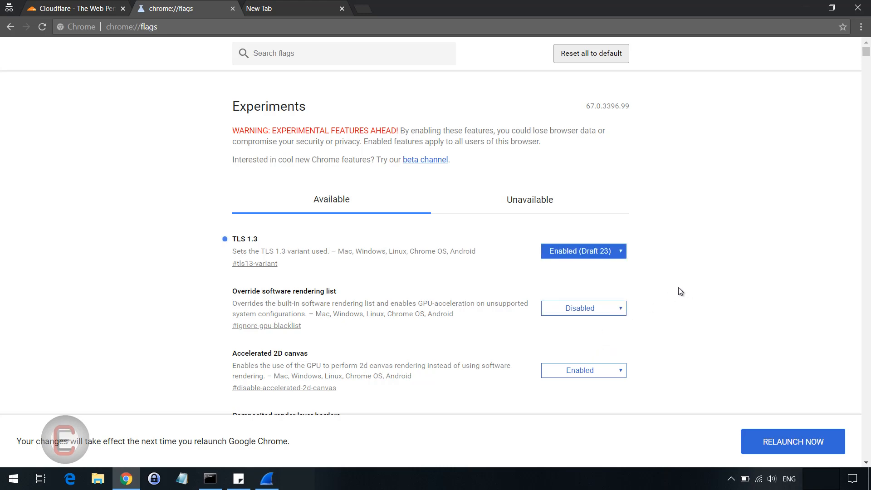
pyautogui.moveTo(781, 448)
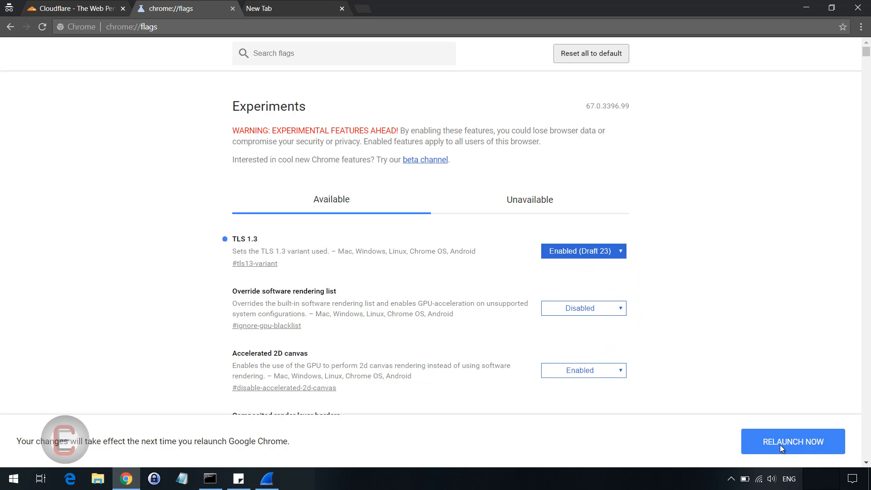
pyautogui.moveTo(743, 305)
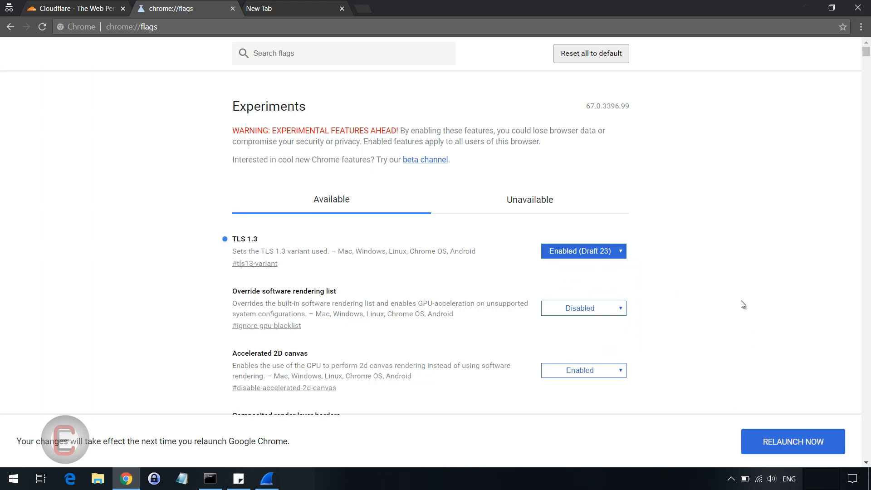
pyautogui.moveTo(606, 259)
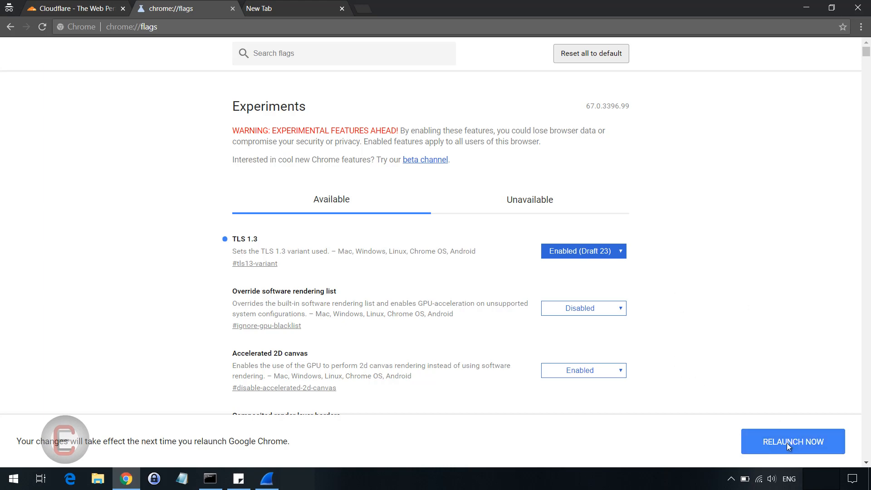
pyautogui.moveTo(754, 349)
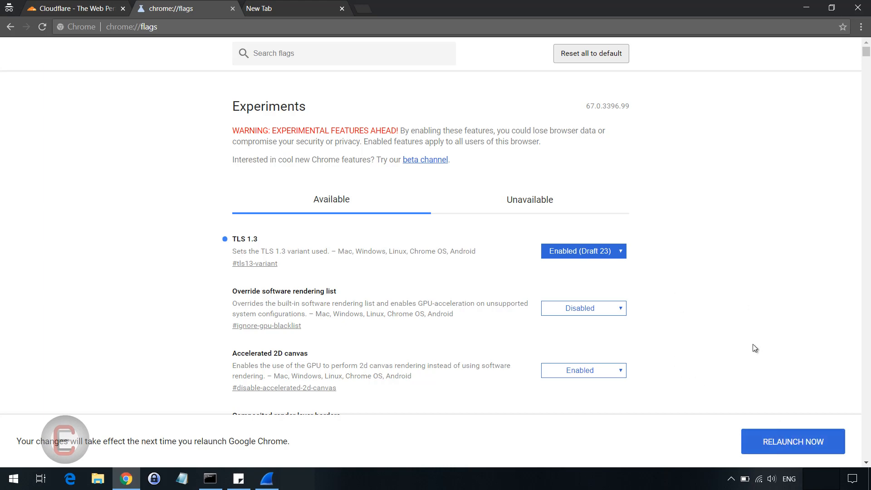
pyautogui.moveTo(711, 293)
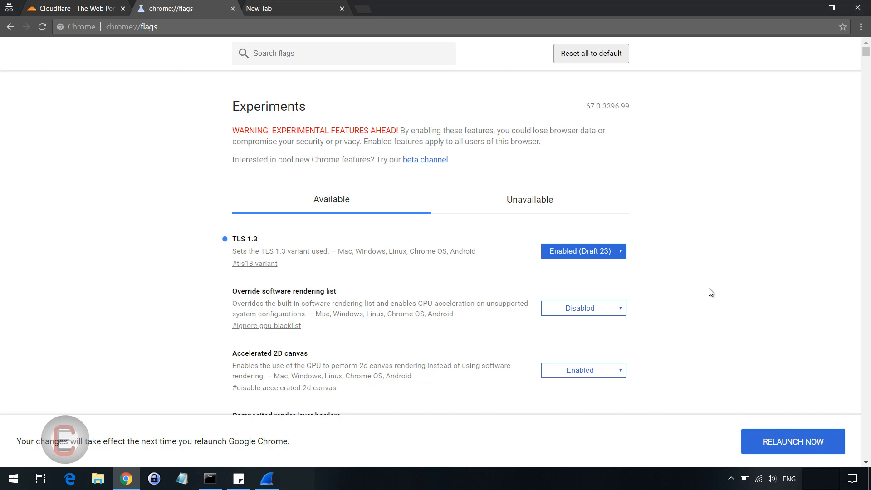
pyautogui.moveTo(720, 290)
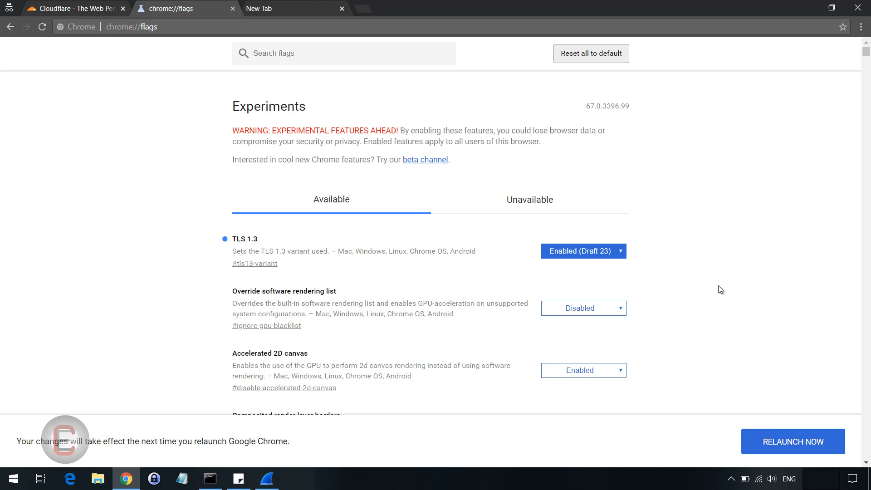
pyautogui.moveTo(147, 155)
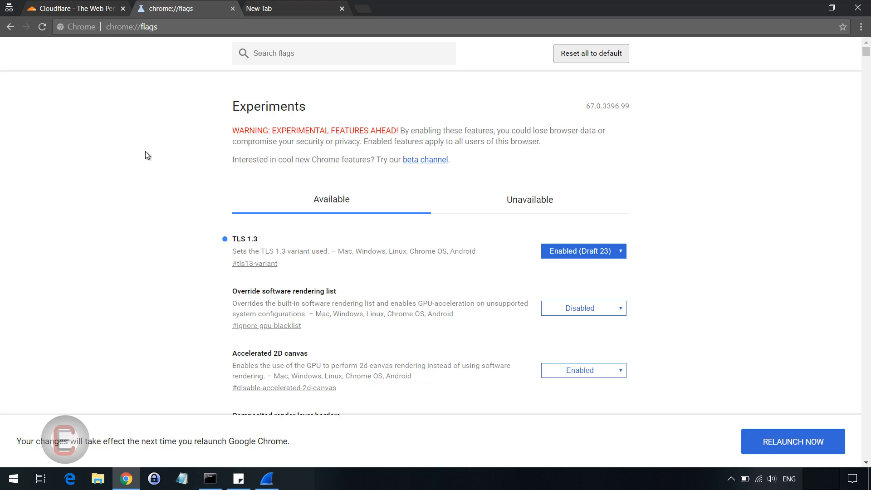
pyautogui.click(72, 8)
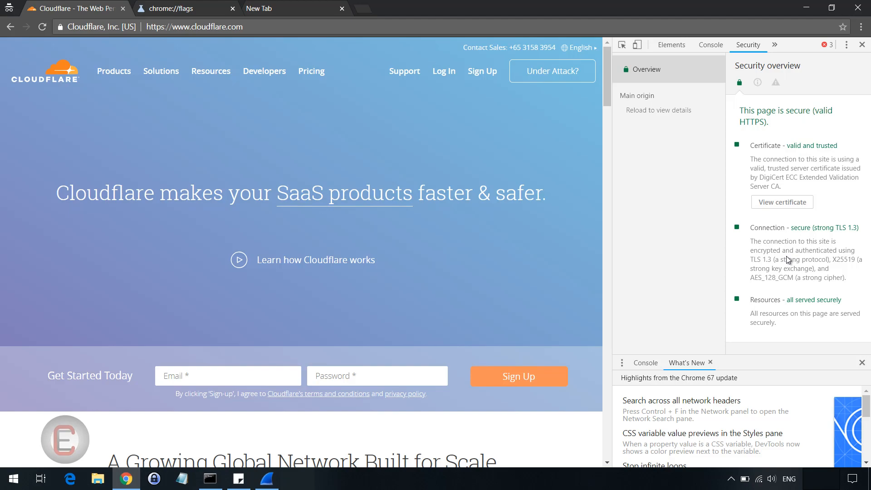
# - Bring up the Wireshark capture of Chrome's TLSv1.3 handshake with cloudflare.com
pyautogui.click(266, 478)
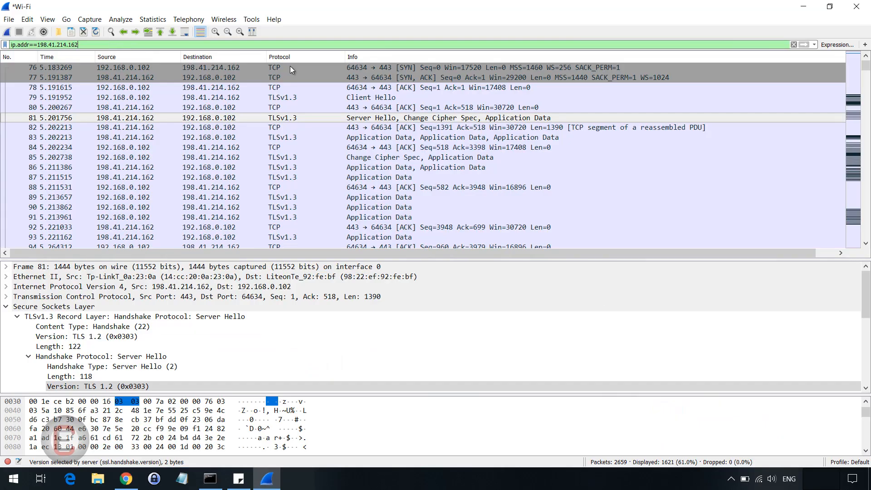
# - Compare the capture filtered to 198.41.214.162 with the Command Prompt ping resolving cloudflare.com to that address
pyautogui.click(125, 478)
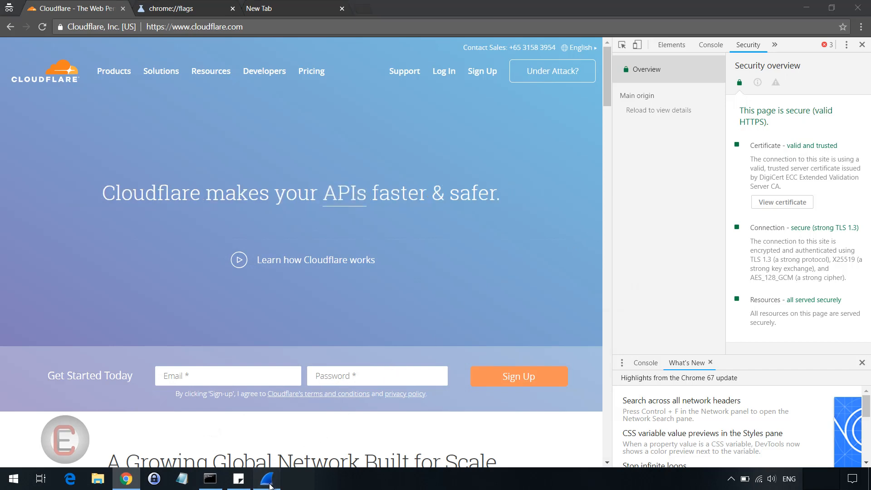
pyautogui.click(265, 478)
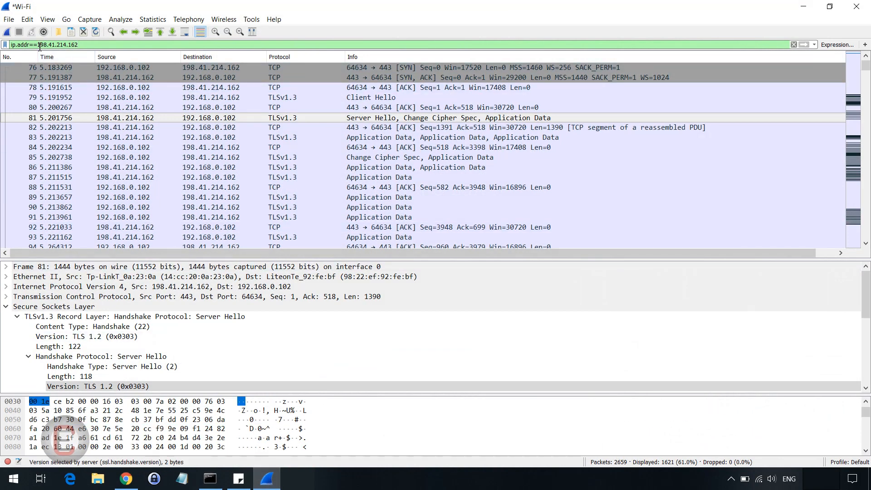
pyautogui.moveTo(89, 44)
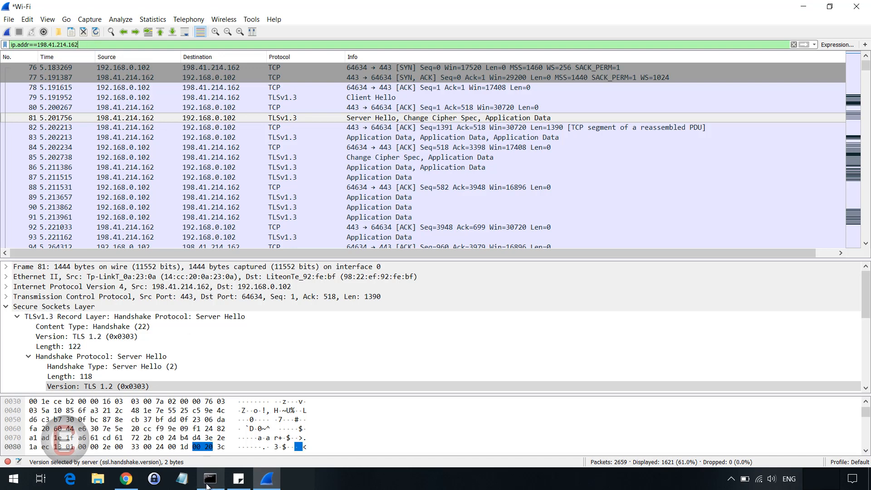
pyautogui.click(209, 478)
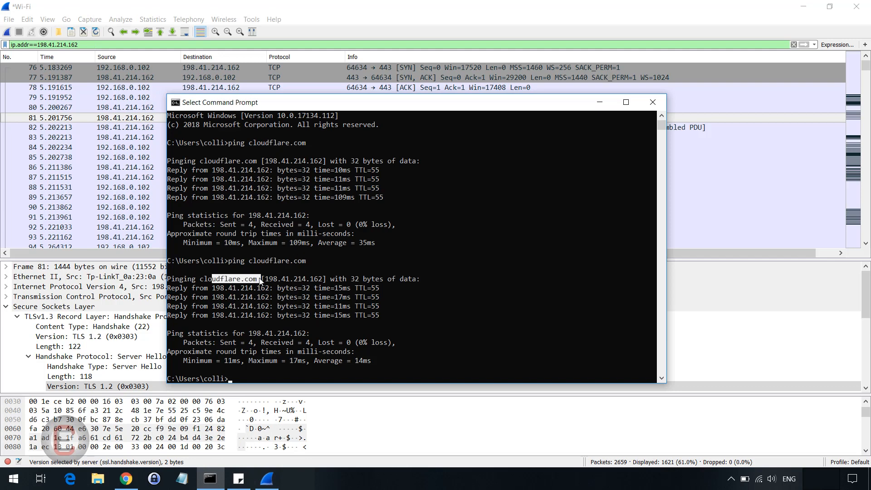
pyautogui.moveTo(600, 103)
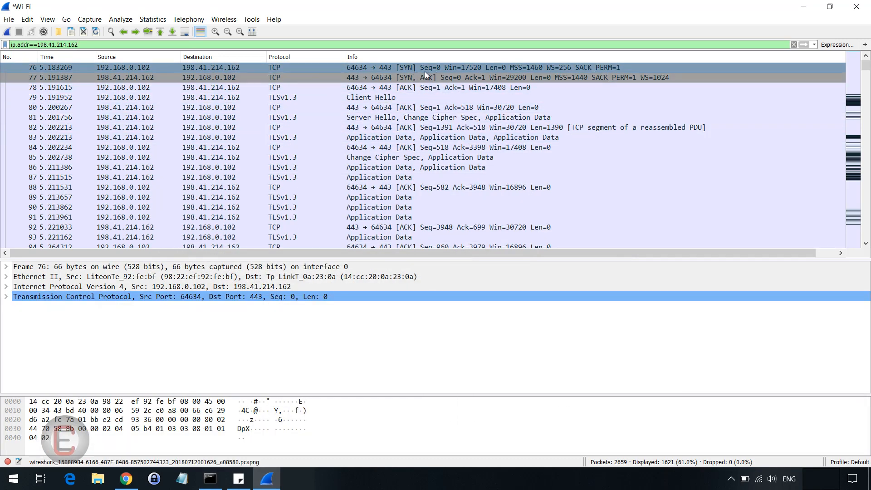
pyautogui.moveTo(406, 97)
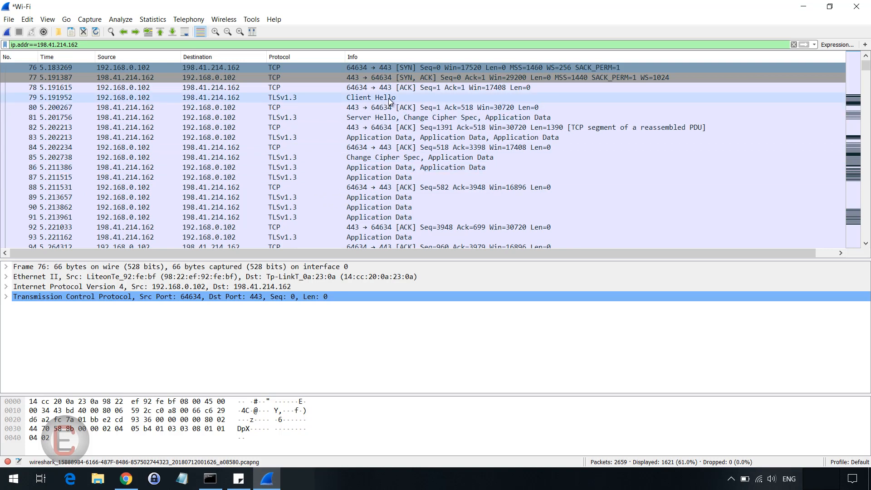
pyautogui.moveTo(398, 103)
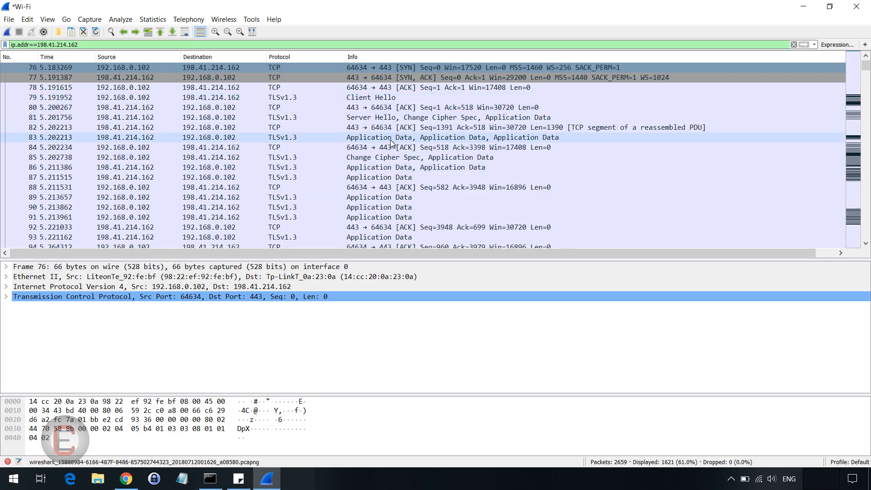
# - Show packet 81's Server Hello, whose handshake version reads TLS 1.2 (0x0303) under a TLSv1.3 record
pyautogui.click(377, 107)
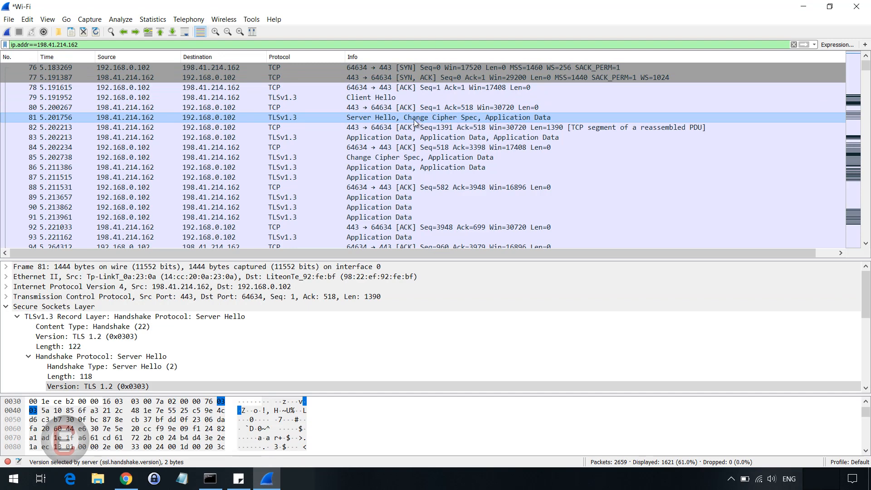
pyautogui.moveTo(465, 125)
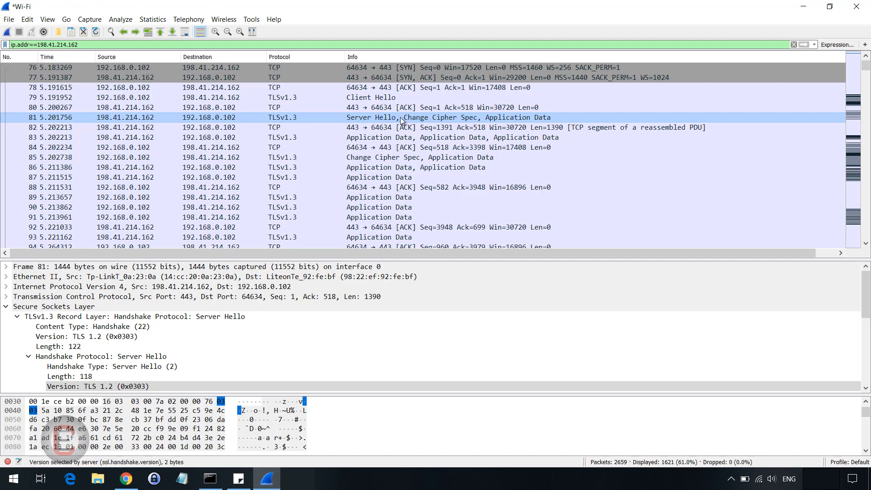
pyautogui.moveTo(474, 118)
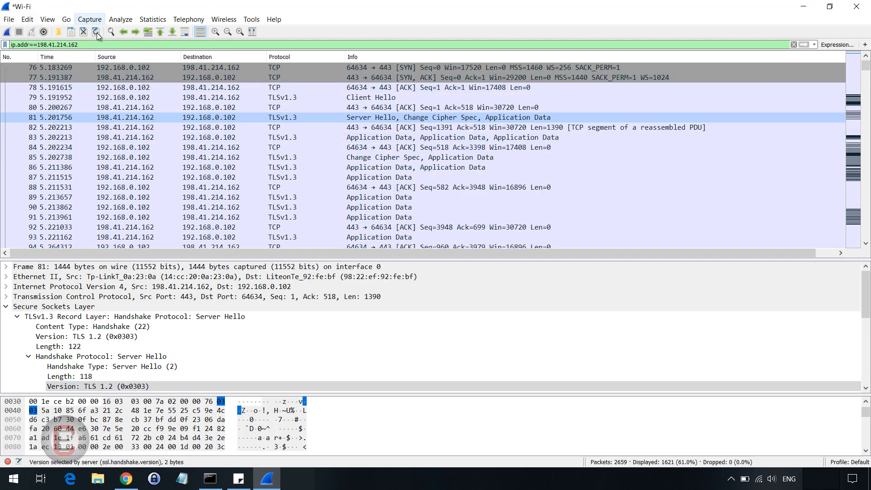
pyautogui.moveTo(472, 45)
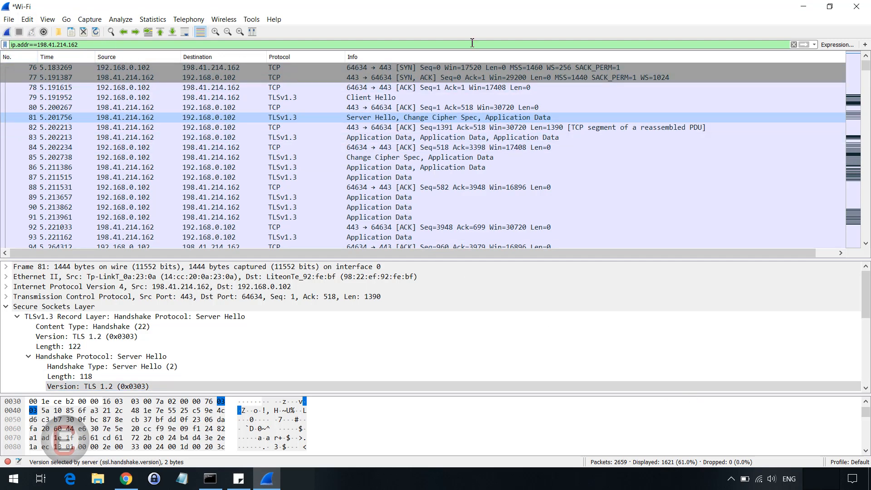
# - Return to the cloudflare.com page reporting a secure TLS 1.3 connection
pyautogui.click(125, 478)
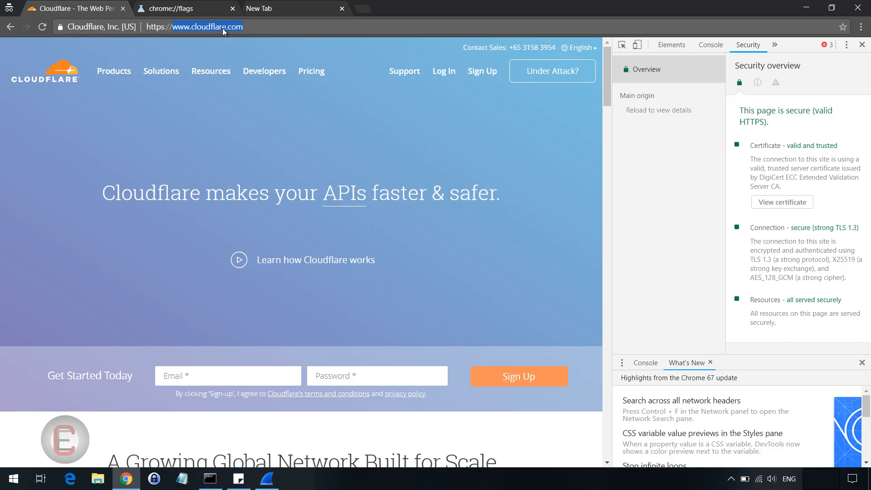
pyautogui.moveTo(484, 214)
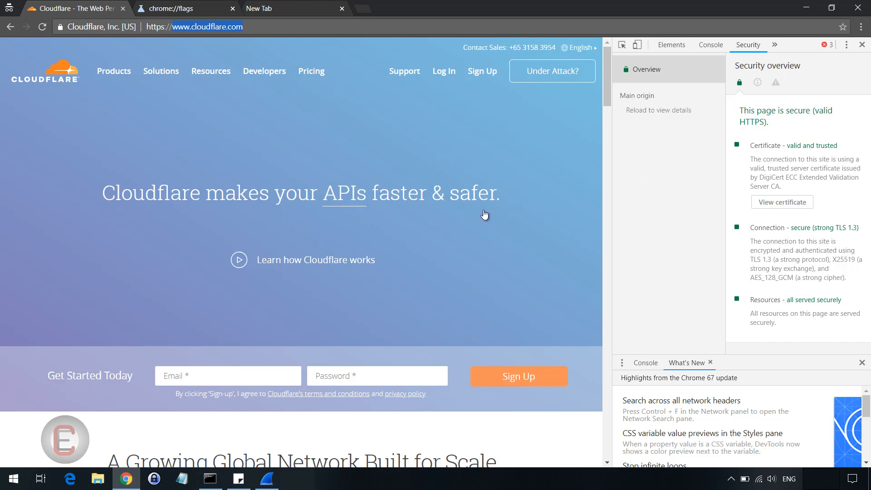